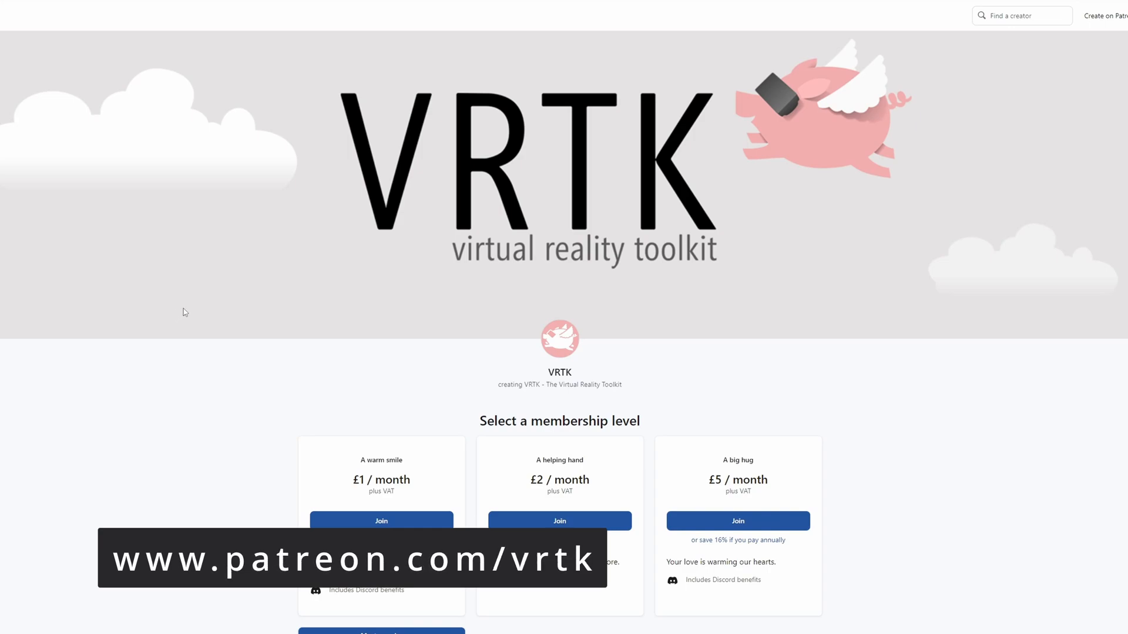
Expand Indicators.ObjectPointers.Curved and its PointerElements to show Origin, RepeatedSegment and Destination.
scroll(down, 3)
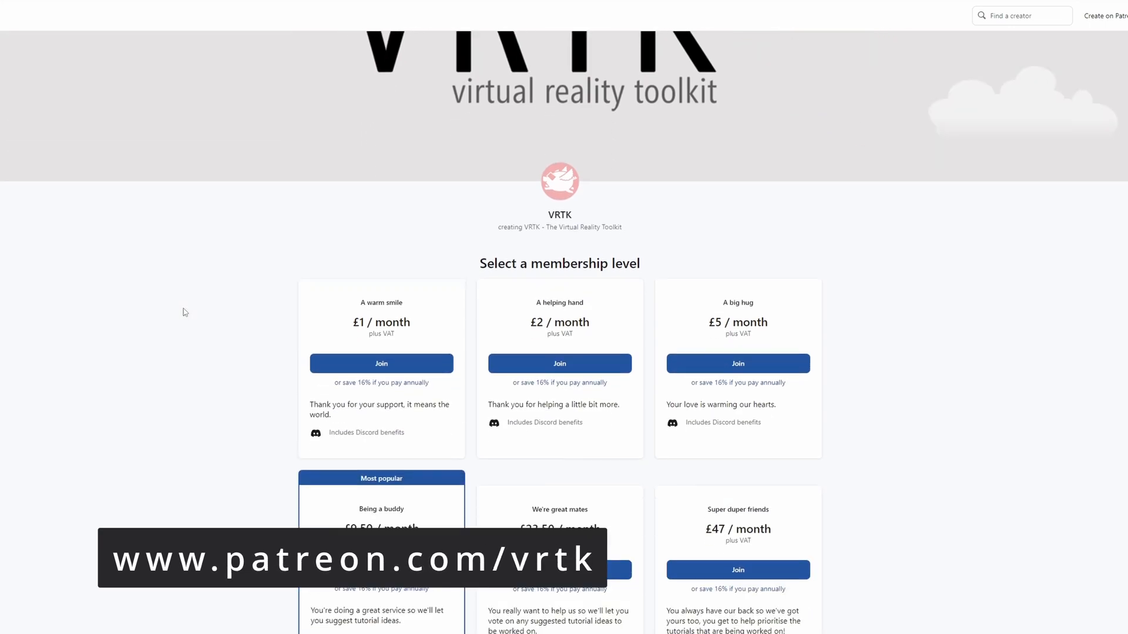
scroll(down, 3)
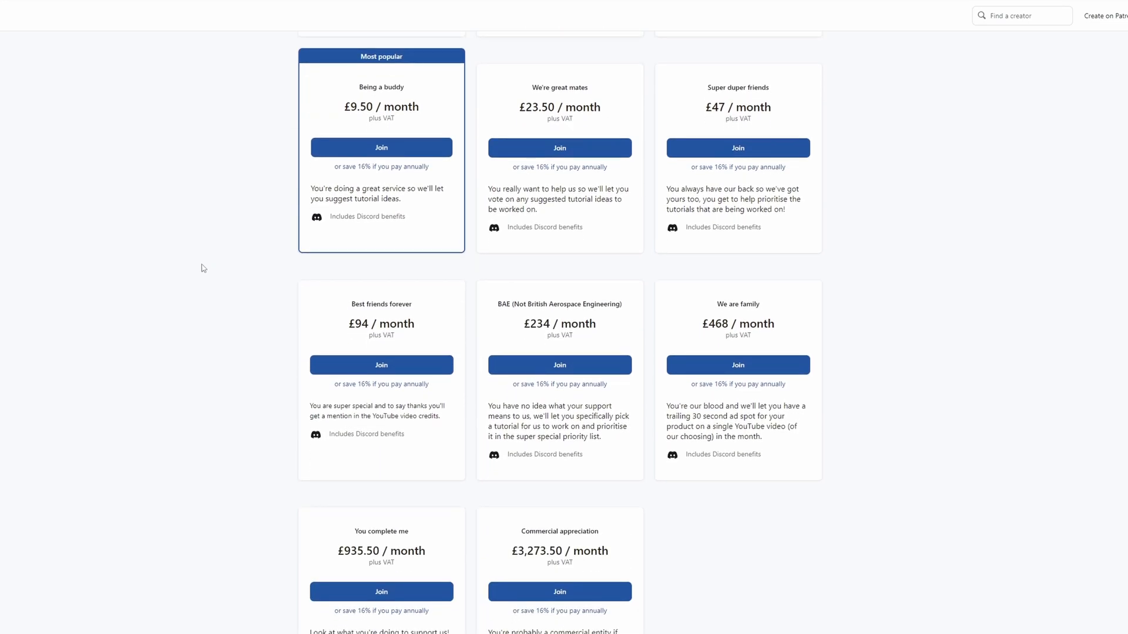
scroll(up, 3)
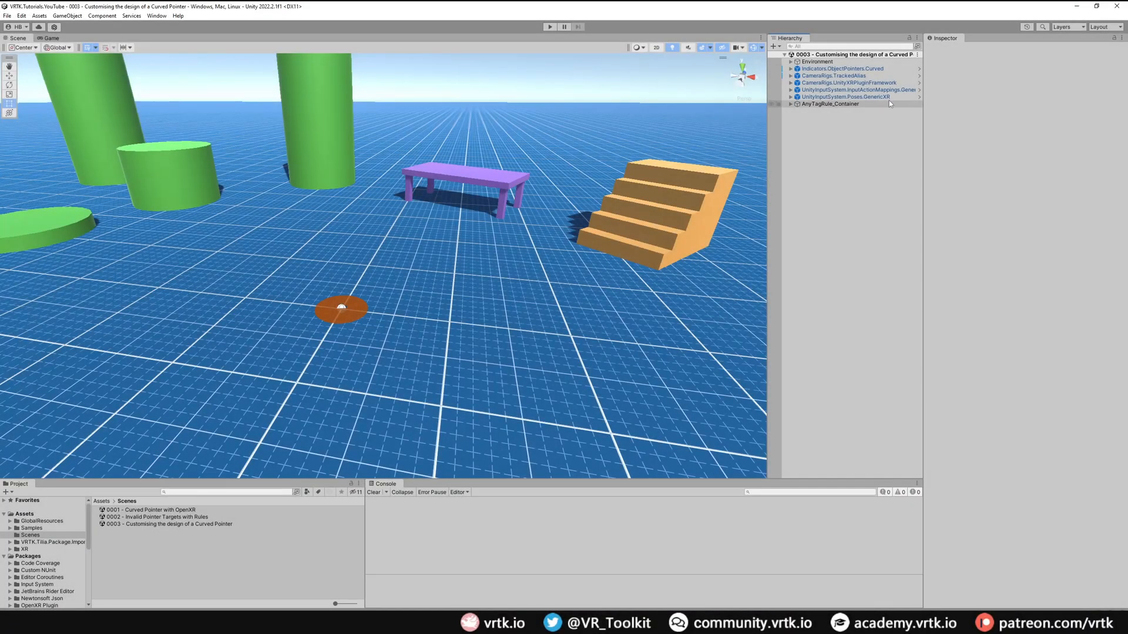
click(840, 68)
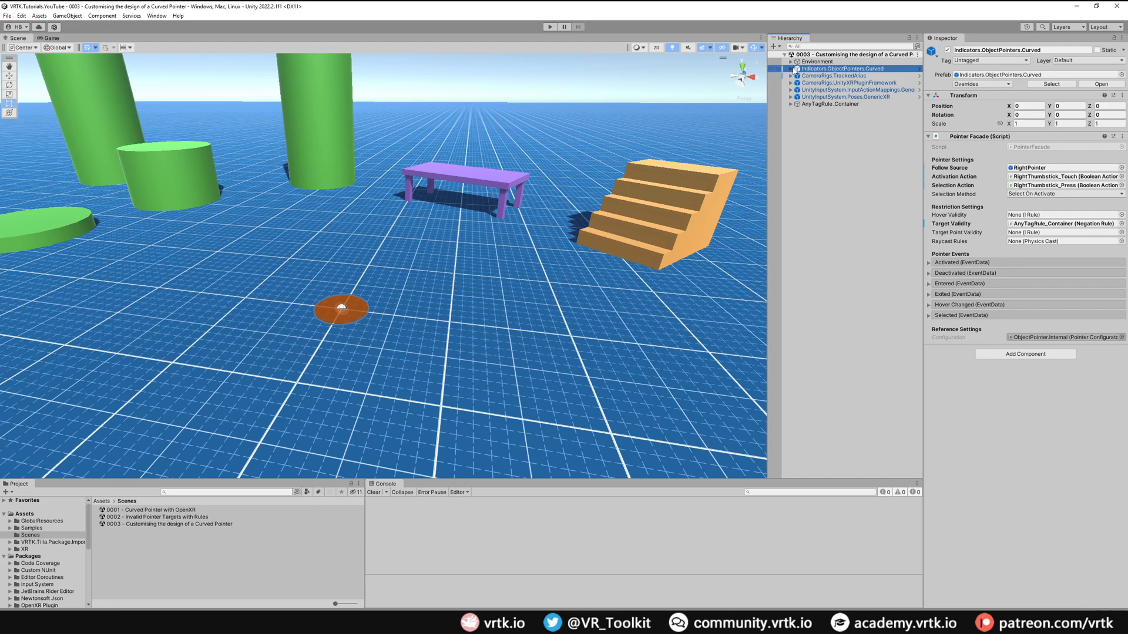
click(792, 68)
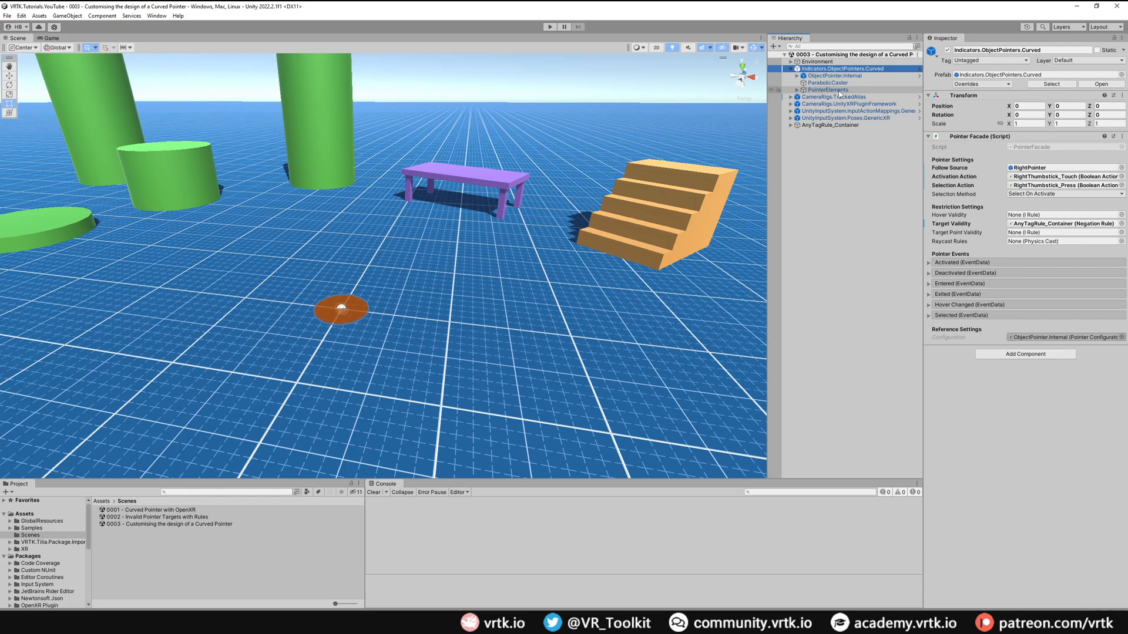
click(827, 89)
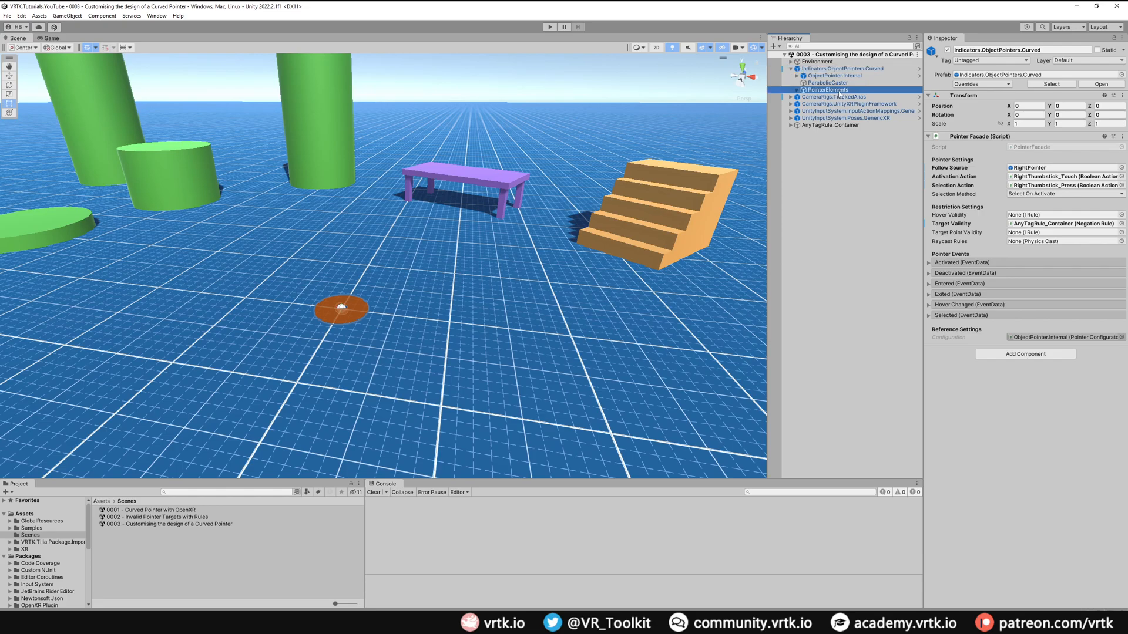
click(799, 89)
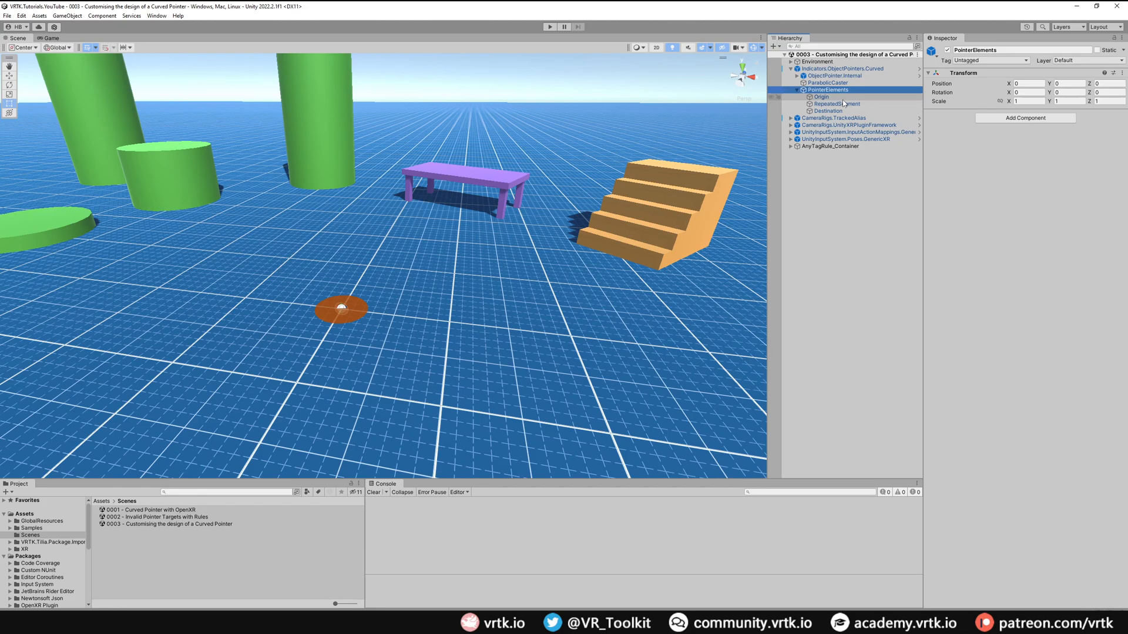
Inspect the Destination and RepeatedSegment Pointer Element components to compare their mesh settings.
click(827, 110)
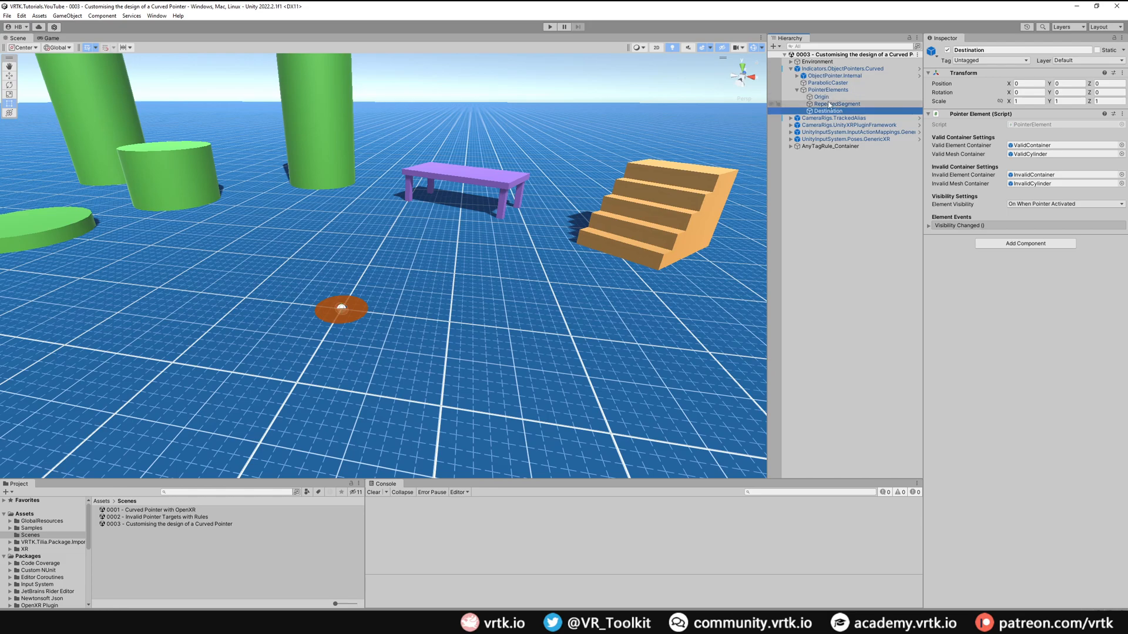
click(834, 104)
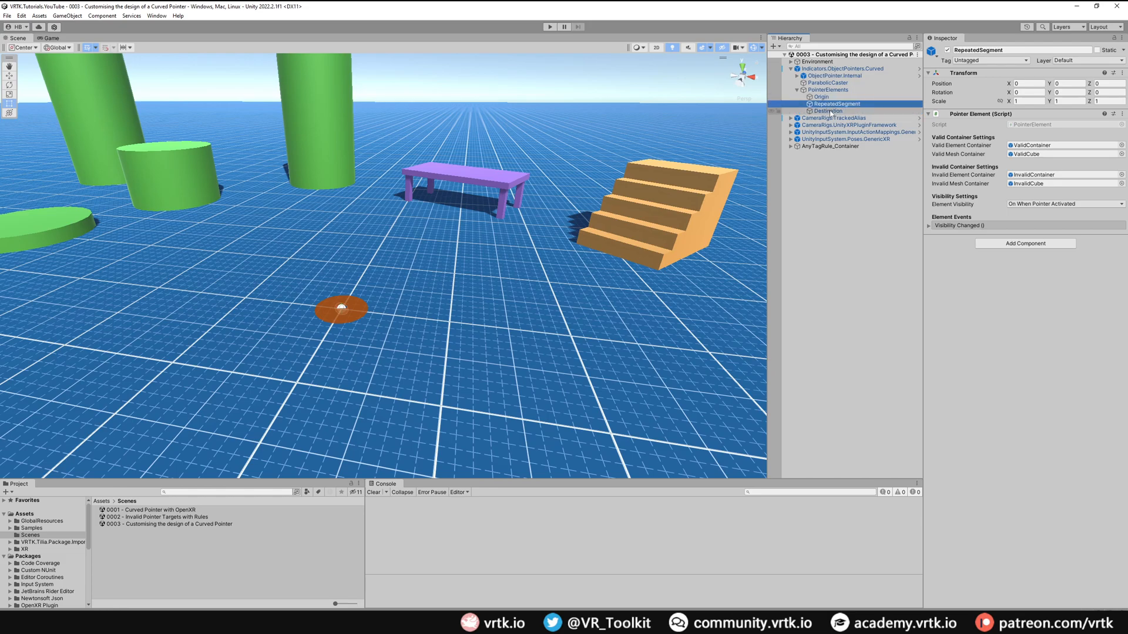
click(827, 110)
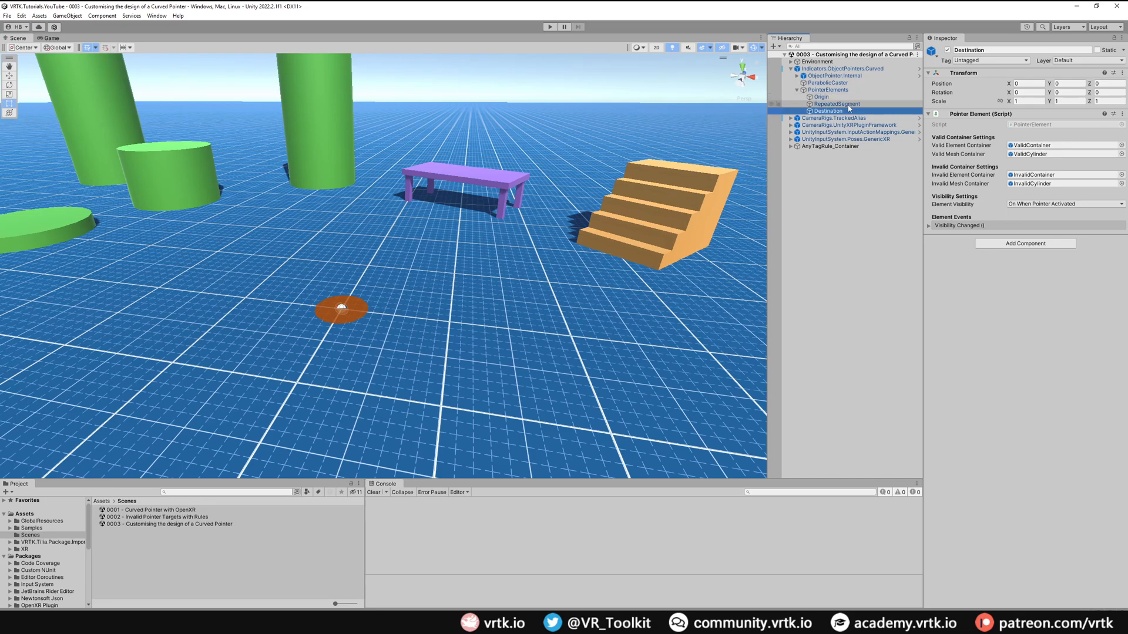
Ping RepeatedSegment's valid container in the Hierarchy and select the Elements.Cube element object.
click(837, 103)
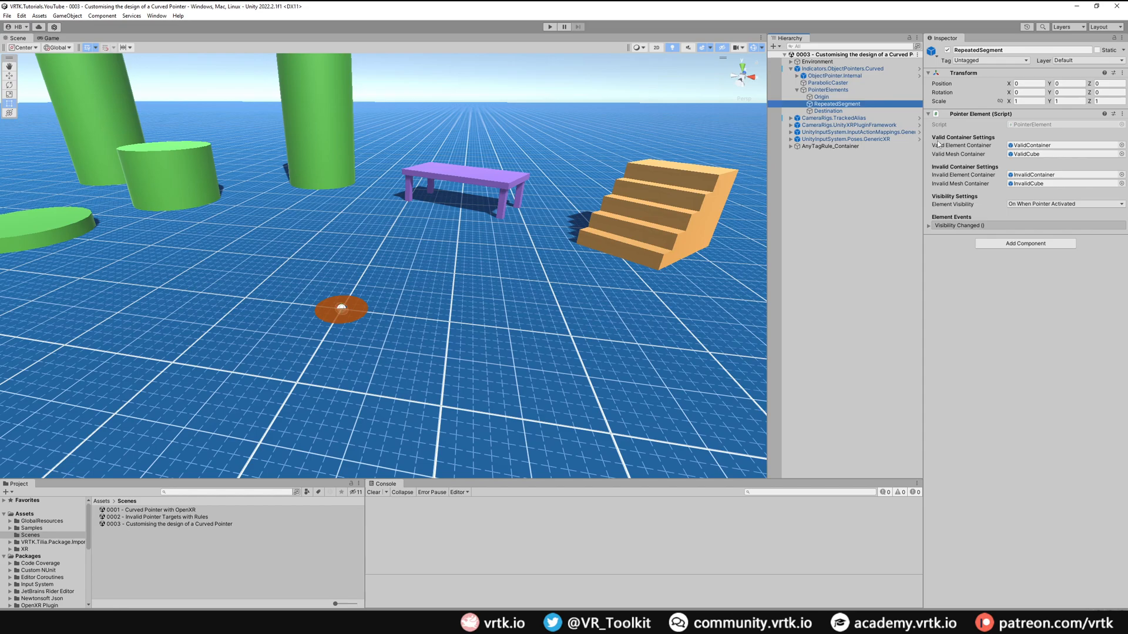
mouse_move(961, 174)
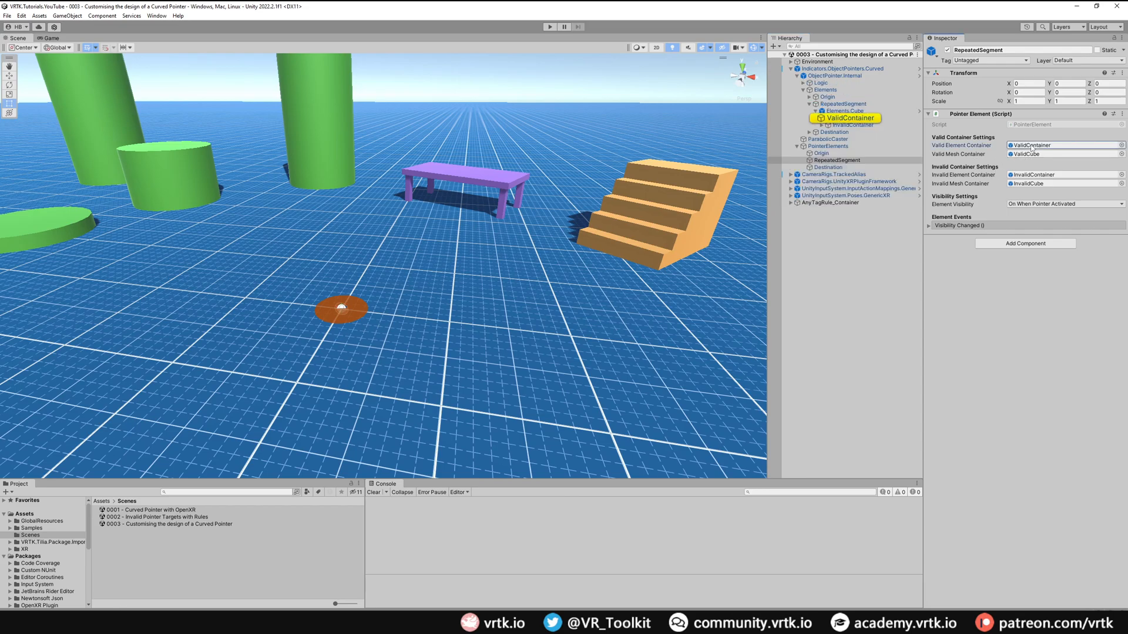
double_click(846, 118)
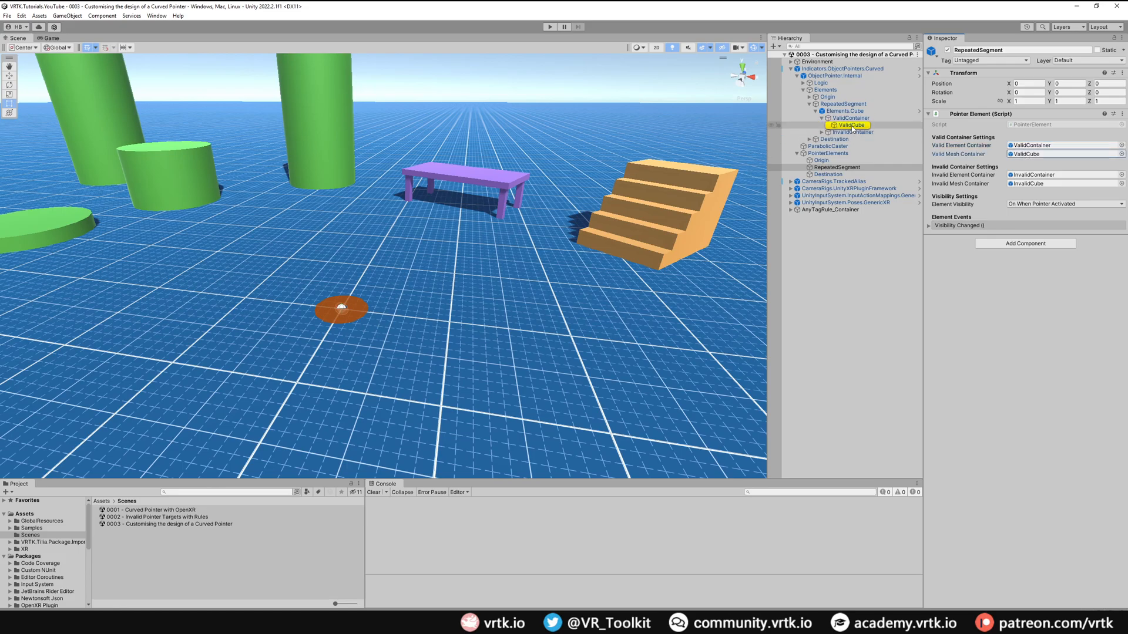
click(848, 118)
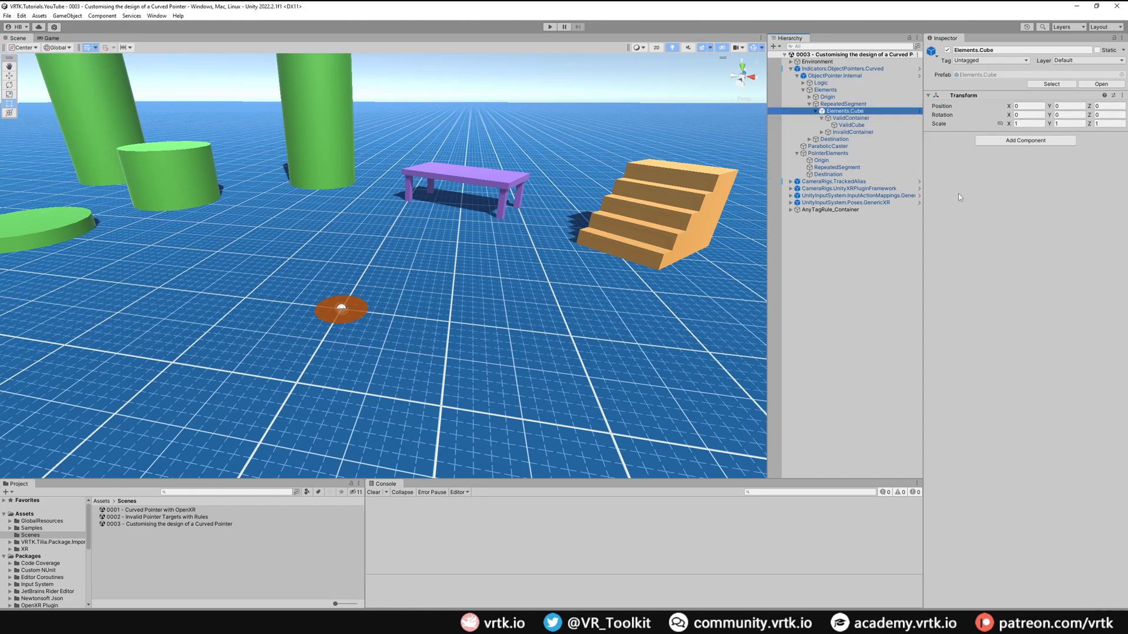
mouse_move(954, 195)
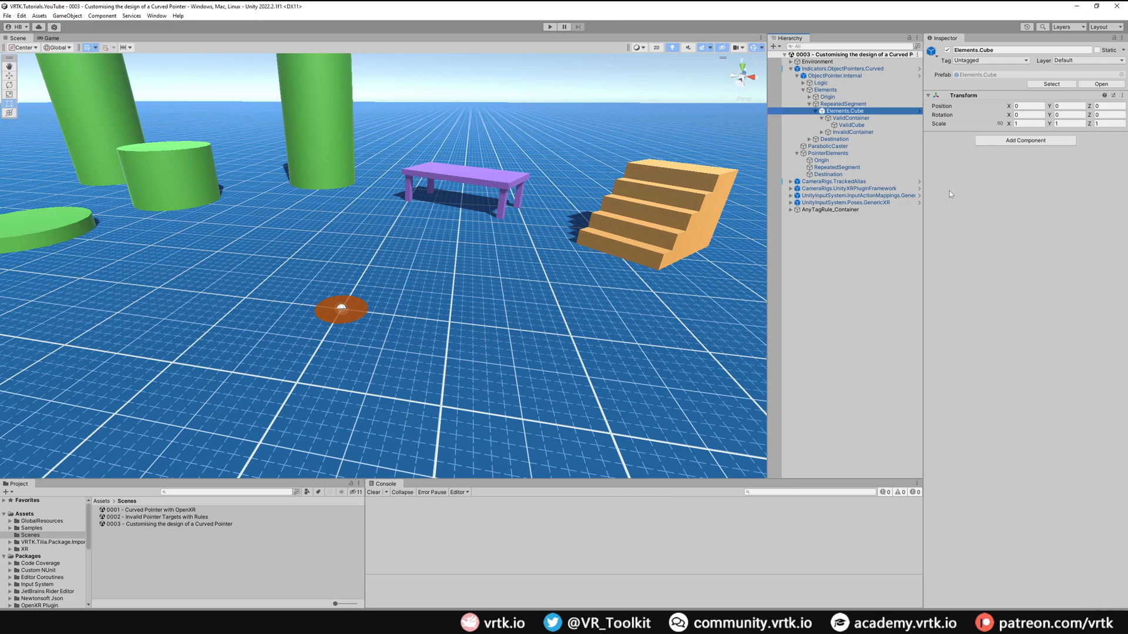
mouse_move(949, 85)
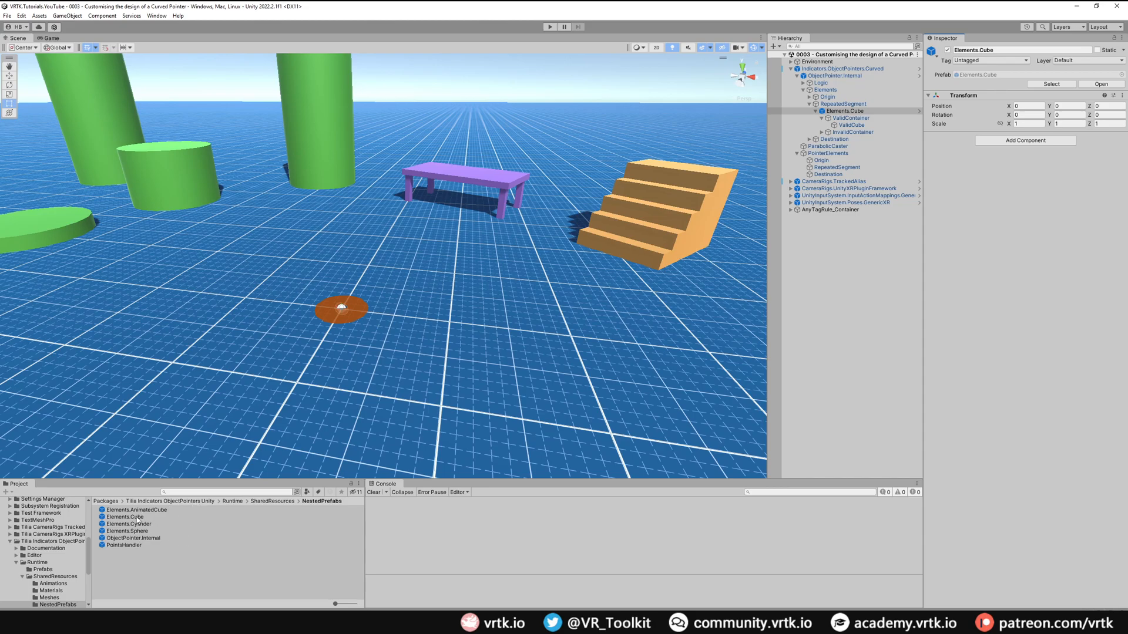
Add Elements.AnimatedCube under RepeatedSegment, reveal its tracers, and select Elements.Cube to disable it.
click(122, 517)
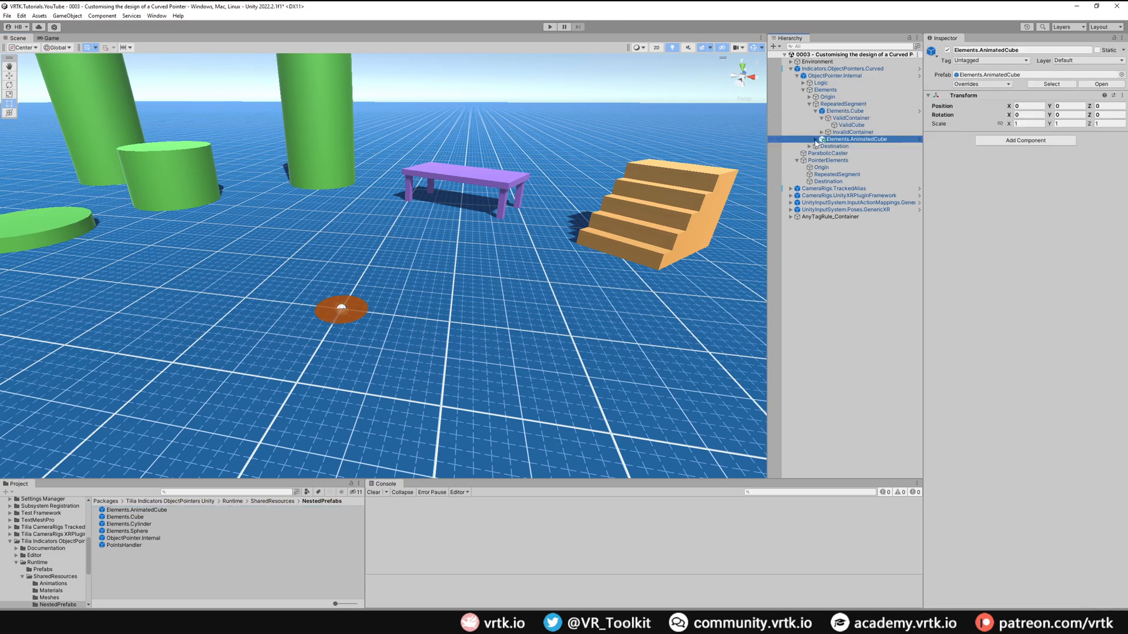
click(816, 139)
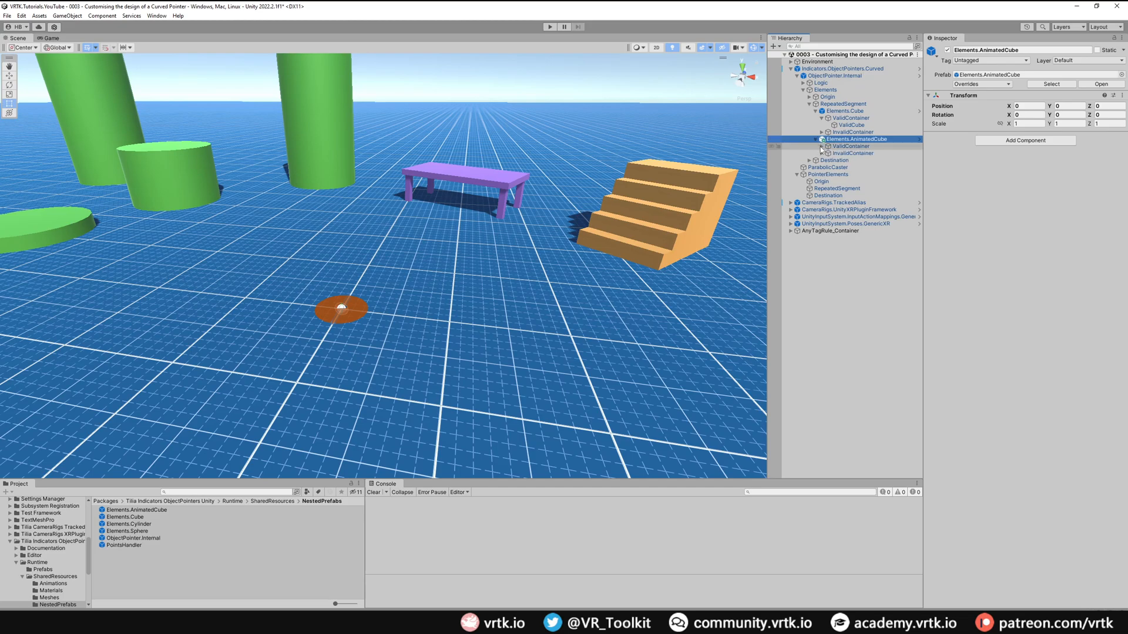
click(818, 146)
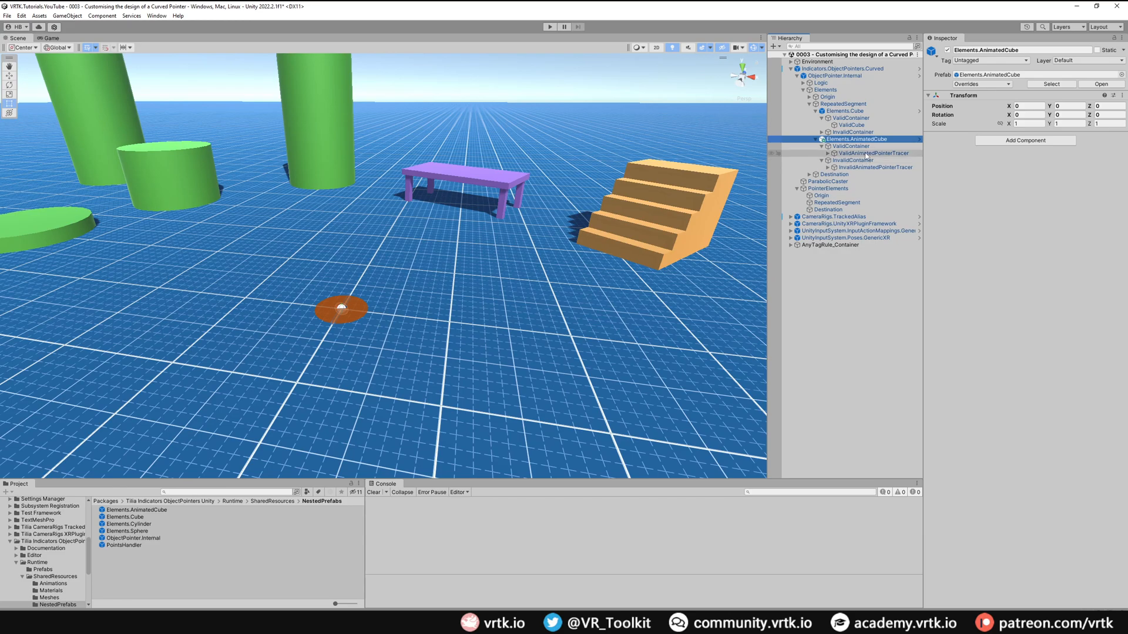
mouse_move(910, 158)
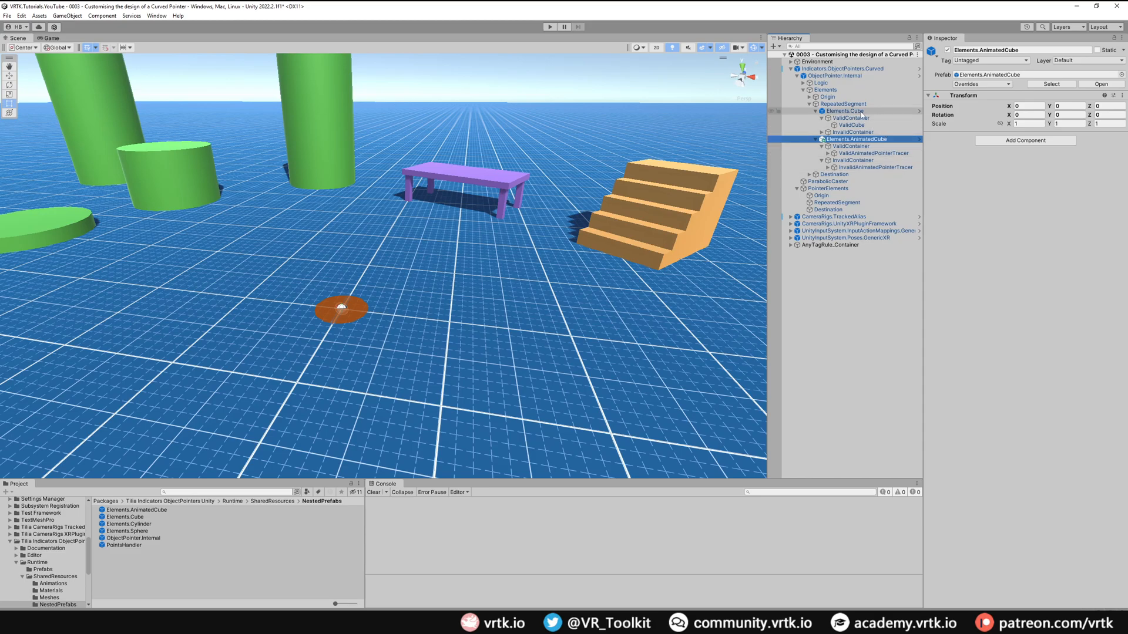
click(844, 110)
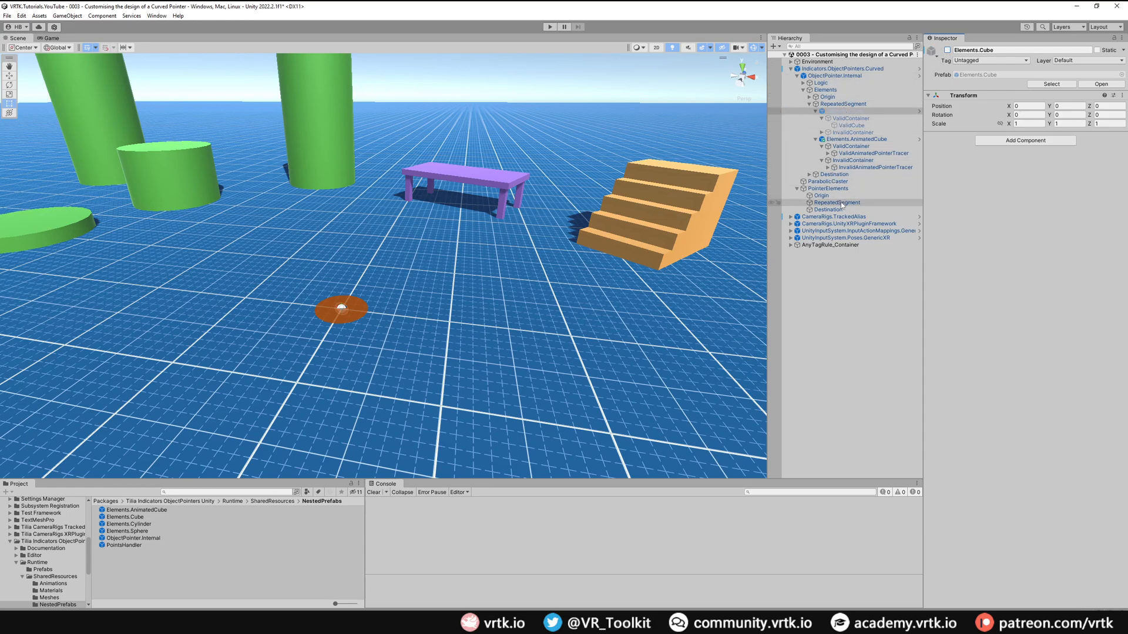
Assign ValidAnimatedPointerTracer as RepeatedSegment's valid mesh container.
click(833, 202)
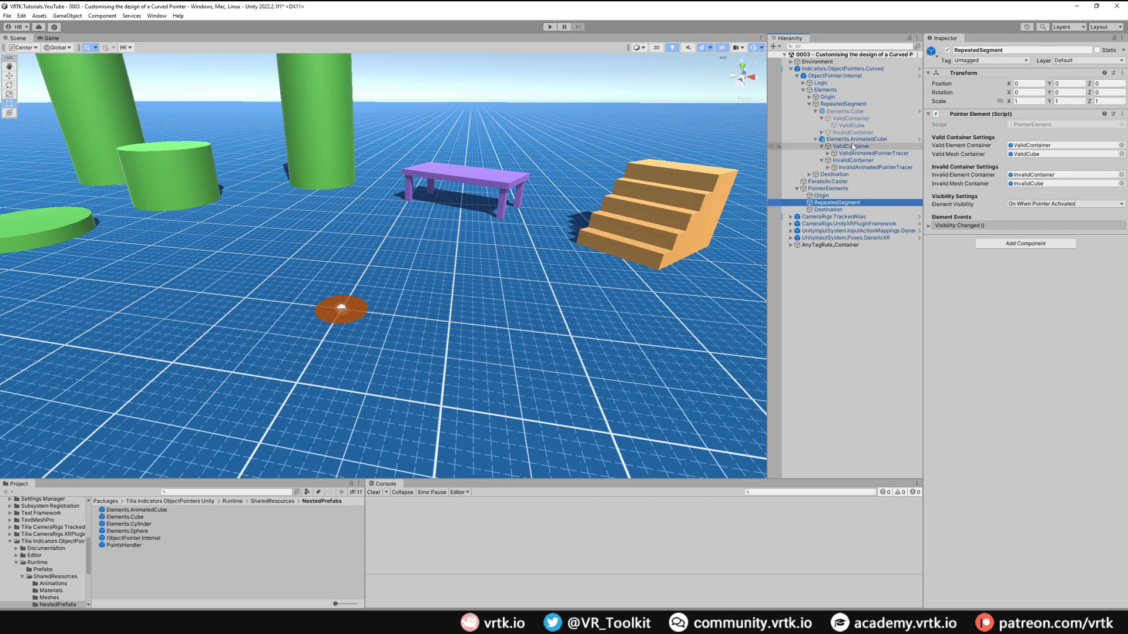
click(850, 146)
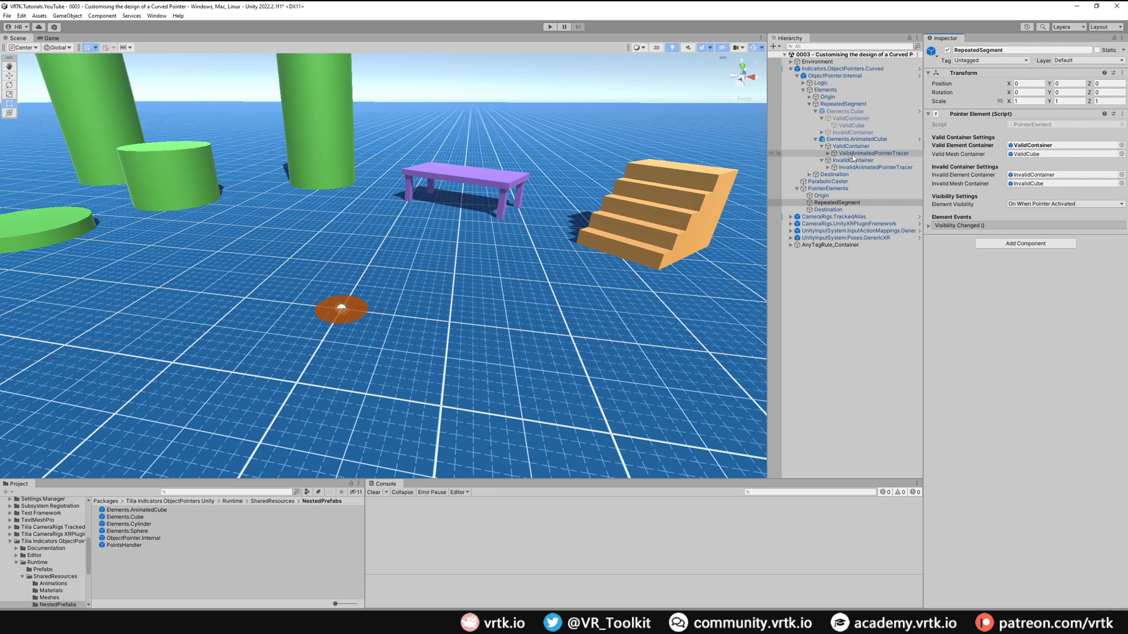
click(873, 152)
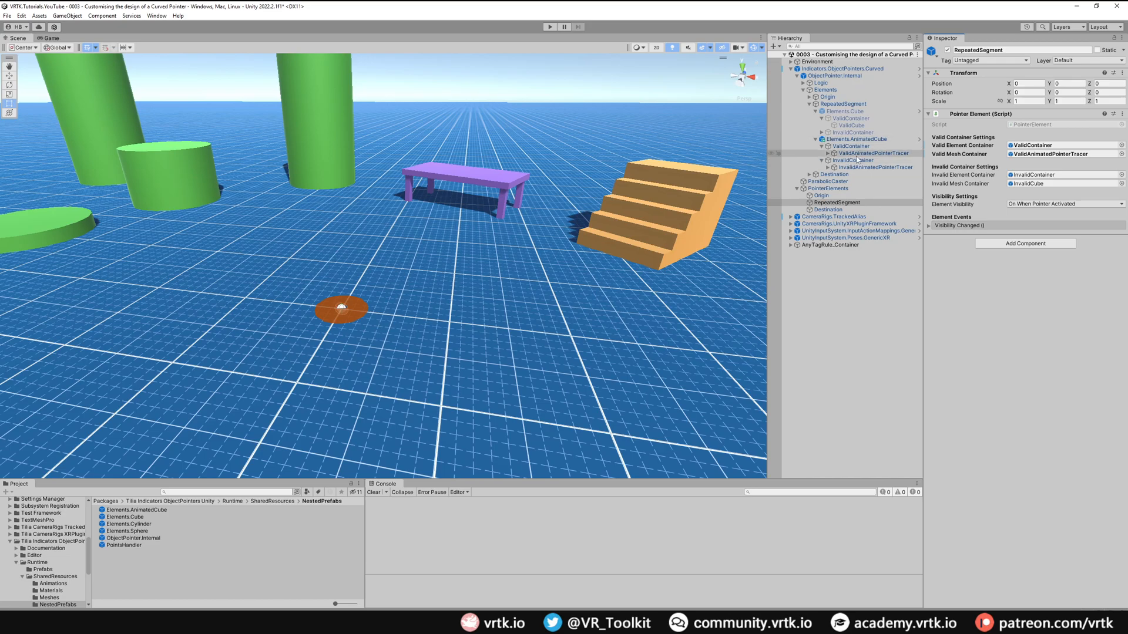
Assign InvalidAnimatedPointerTracer as the invalid mesh container and collapse the nested elements.
click(854, 160)
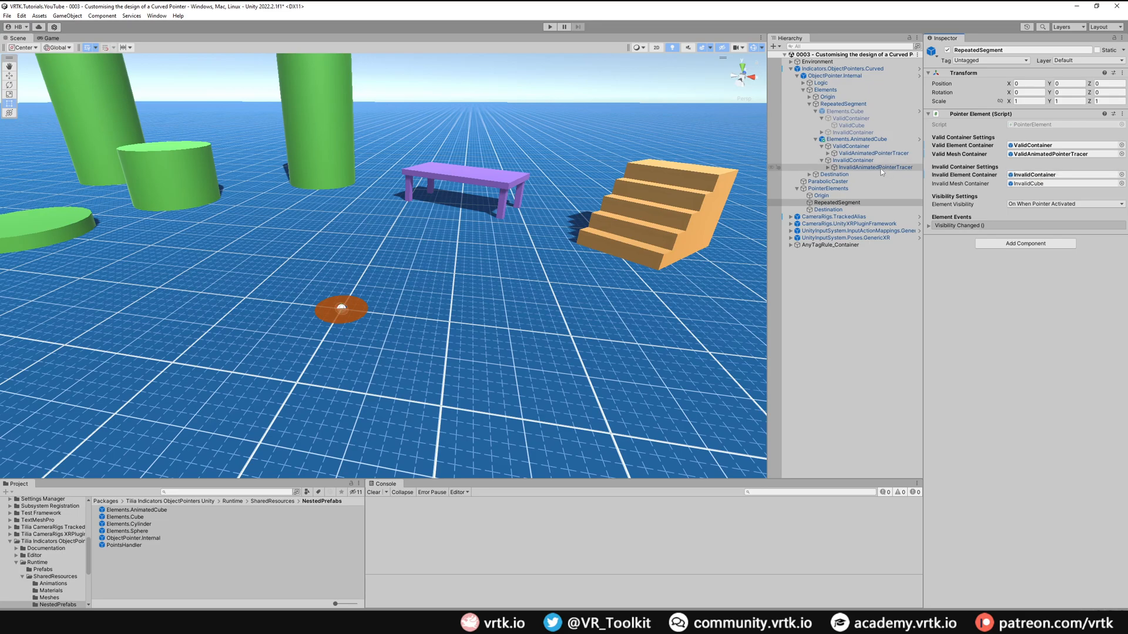
click(874, 167)
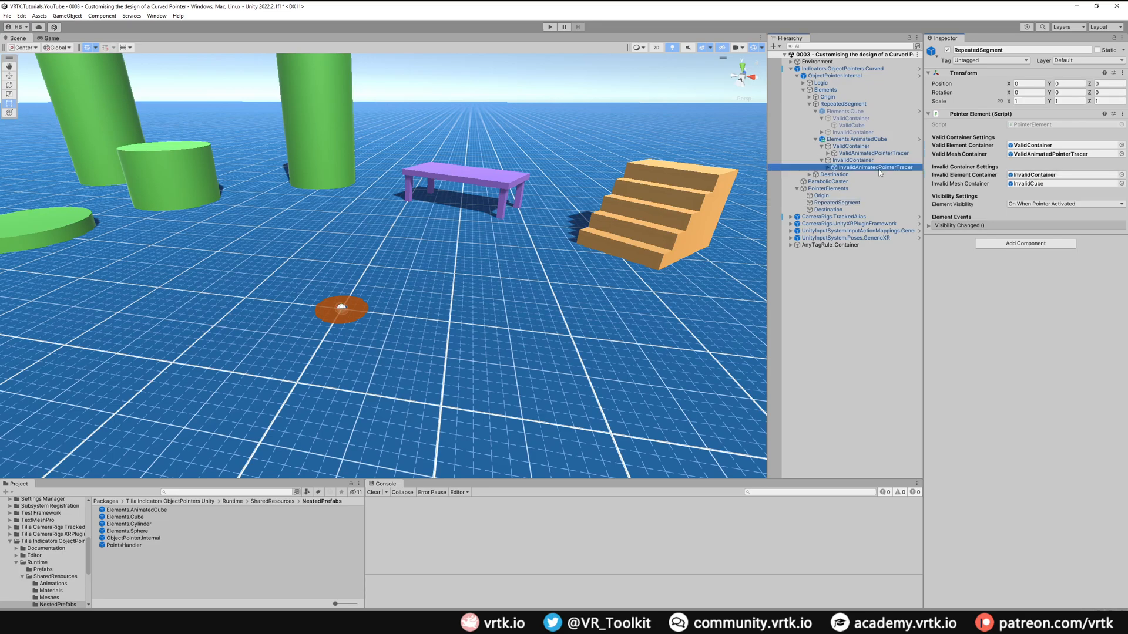
click(872, 153)
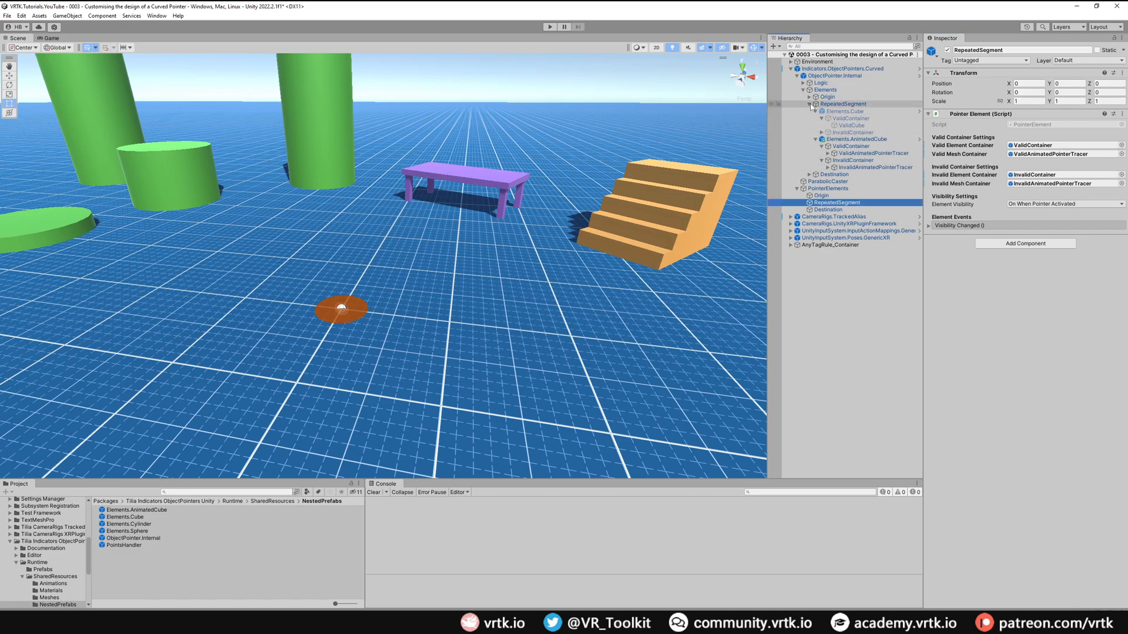
click(808, 103)
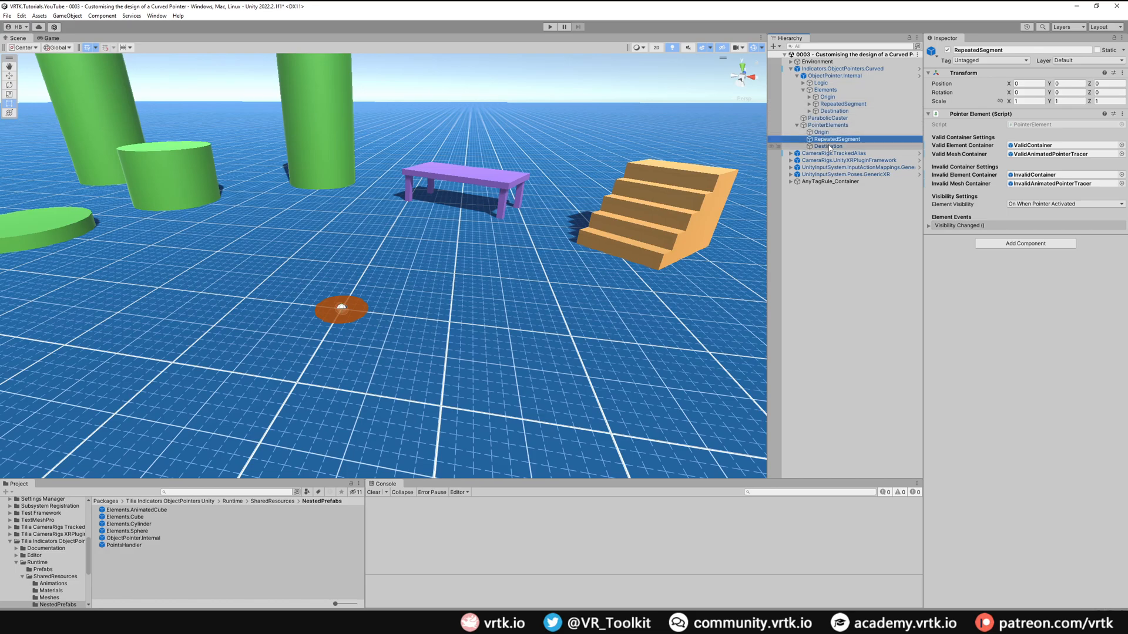
Ping Destination's ValidCylinder and select the hollowcylinder and tube models in Assets/GlobalResources/Models.
click(827, 146)
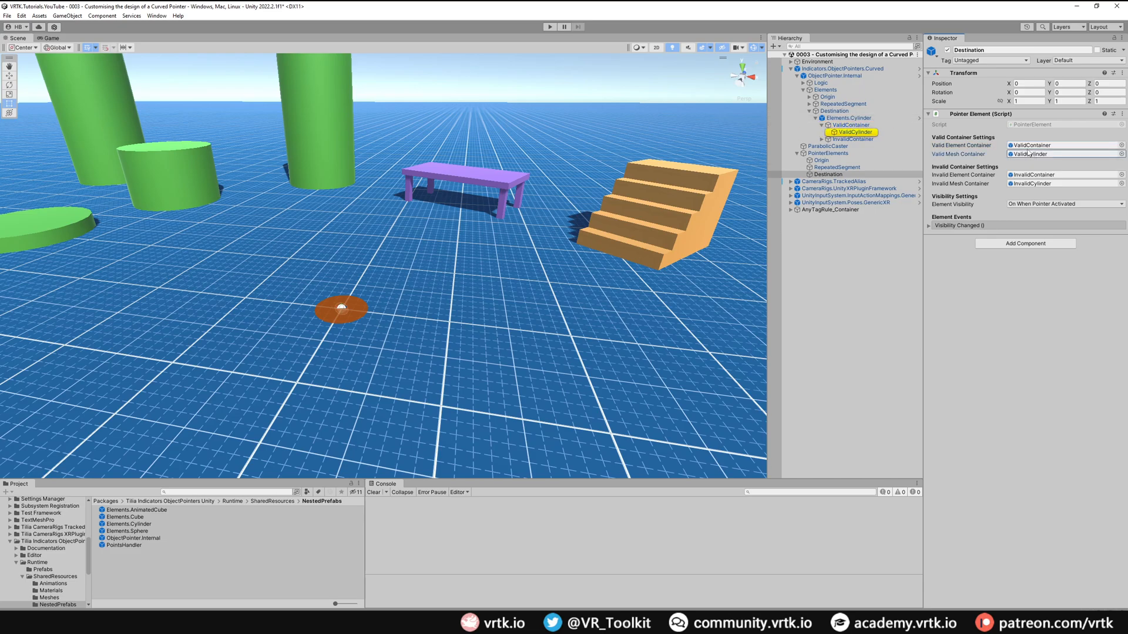
click(853, 131)
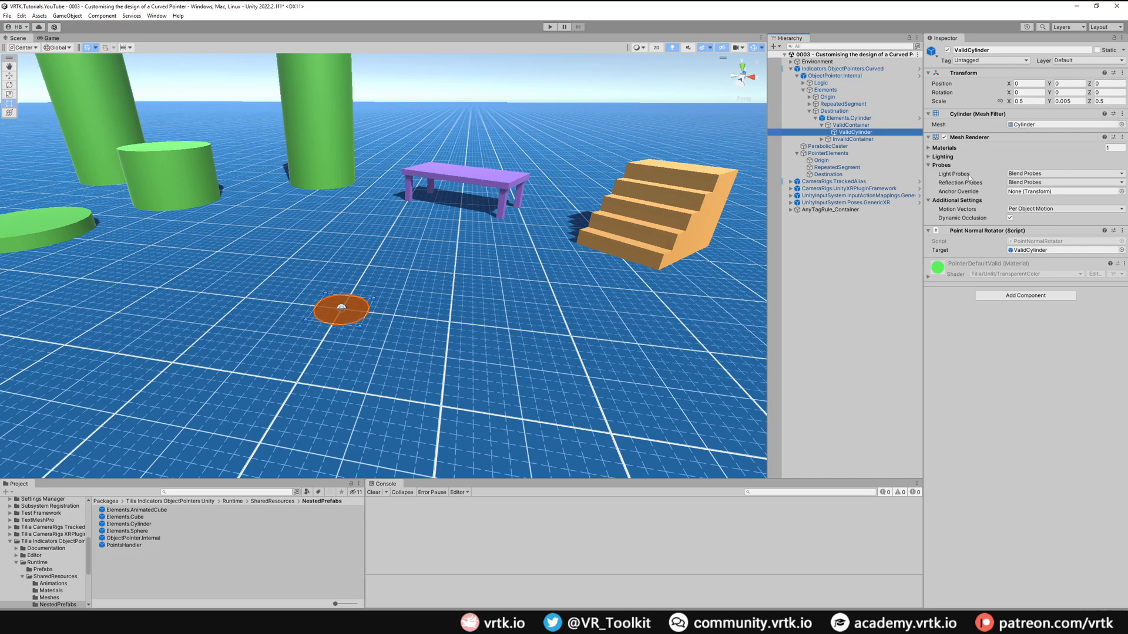
mouse_move(855, 131)
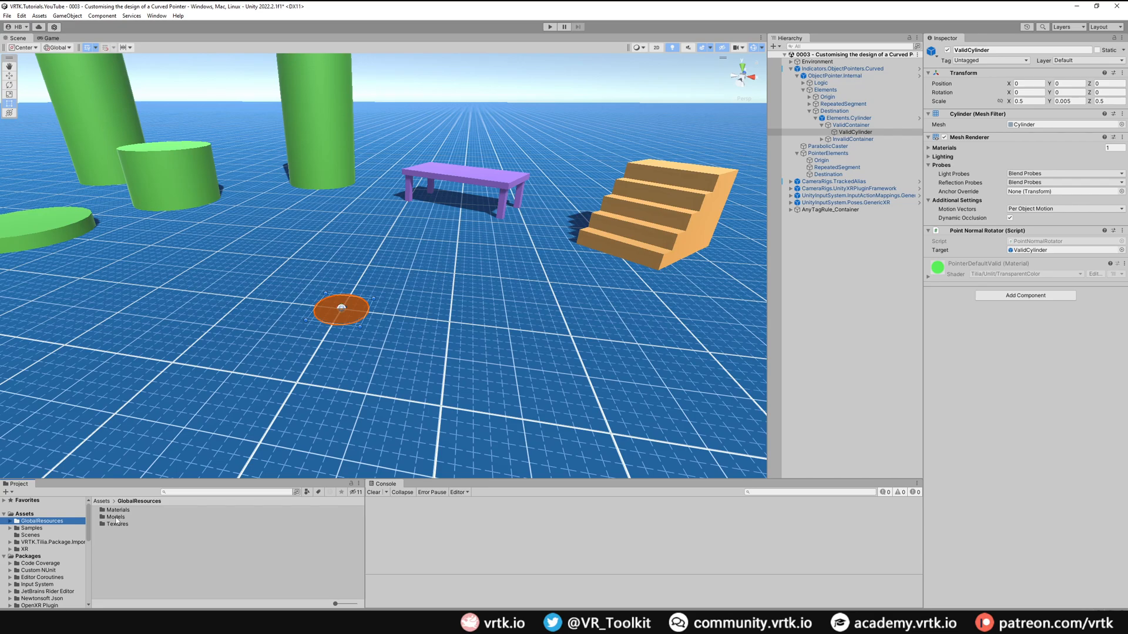
double_click(115, 517)
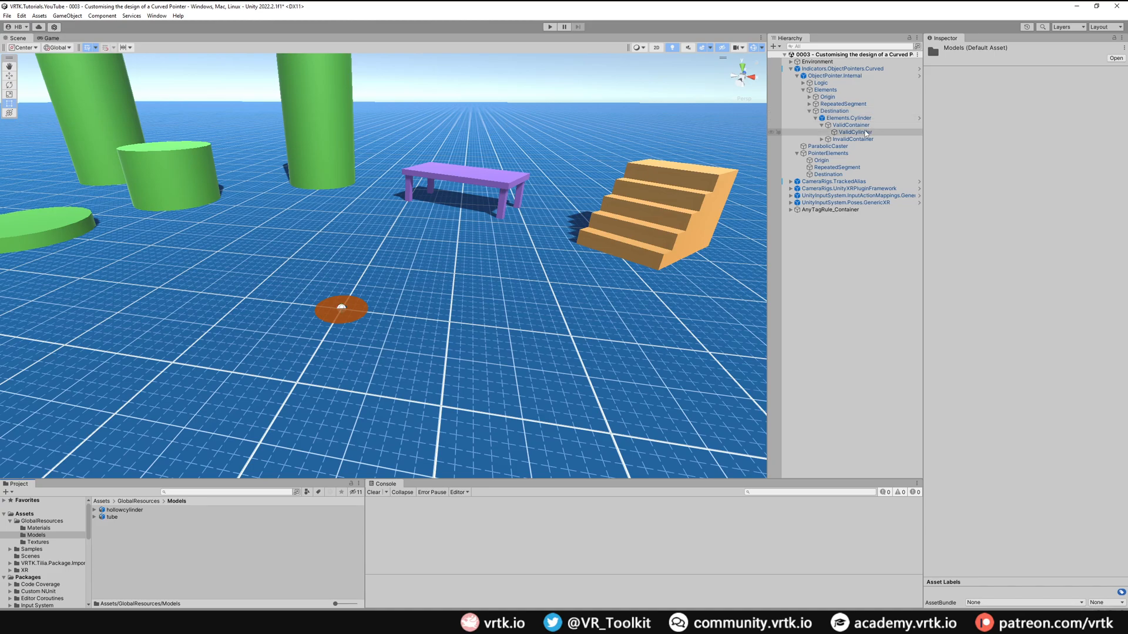
click(851, 131)
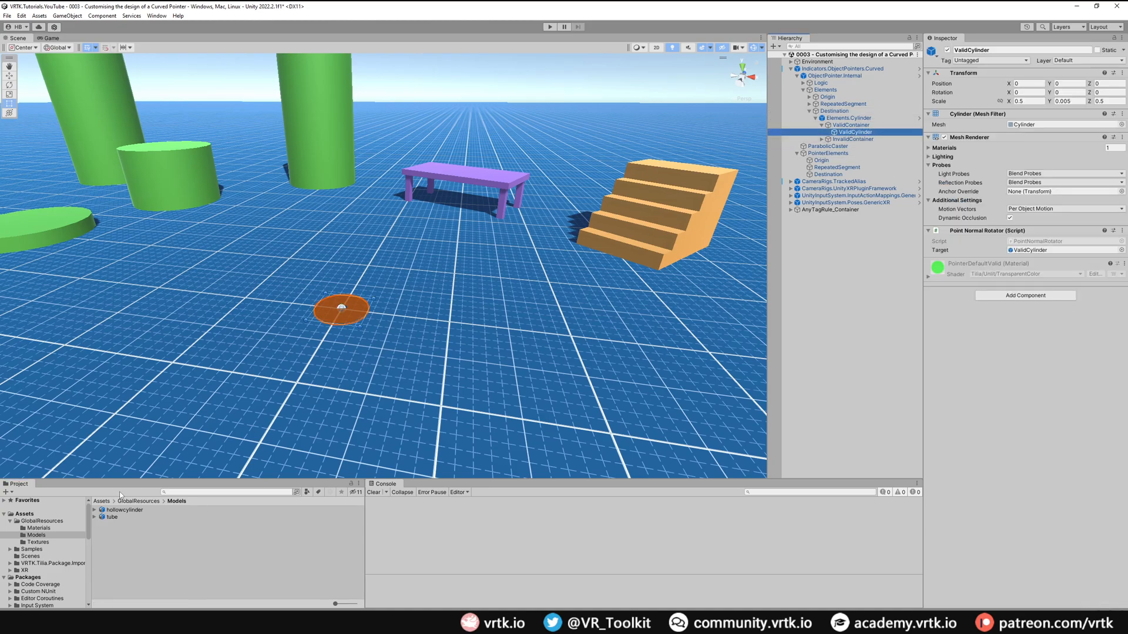
click(124, 509)
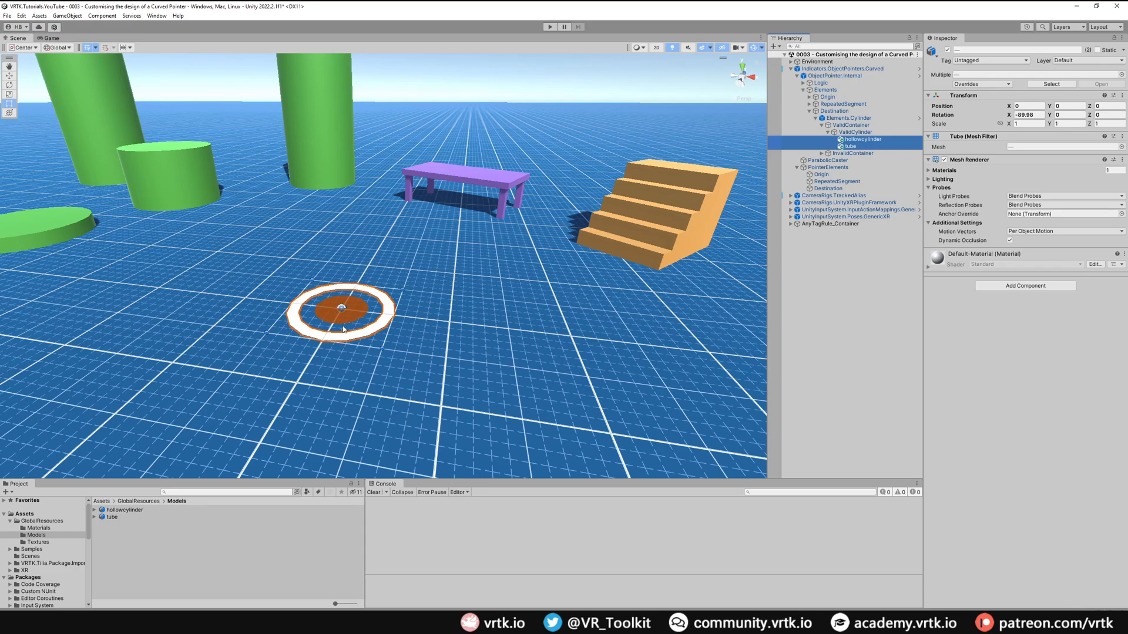
Set the hollow cylinder to Rotation X 90, Scale Z 100 and Position Y 100 inside ValidCylinder.
click(851, 146)
text(0.5)
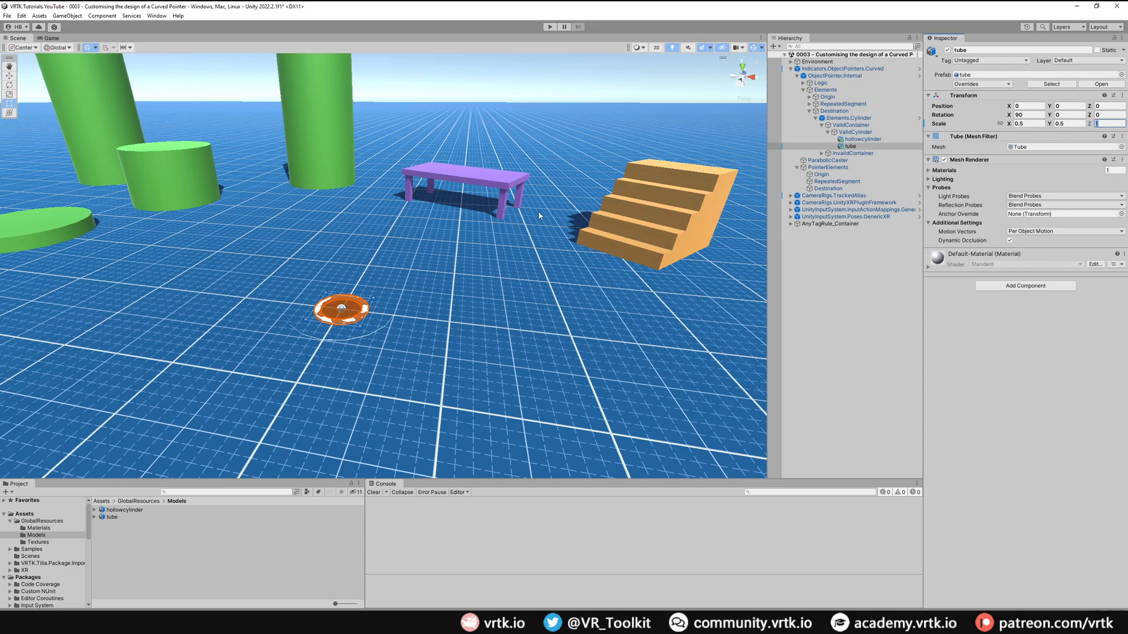
click(860, 139)
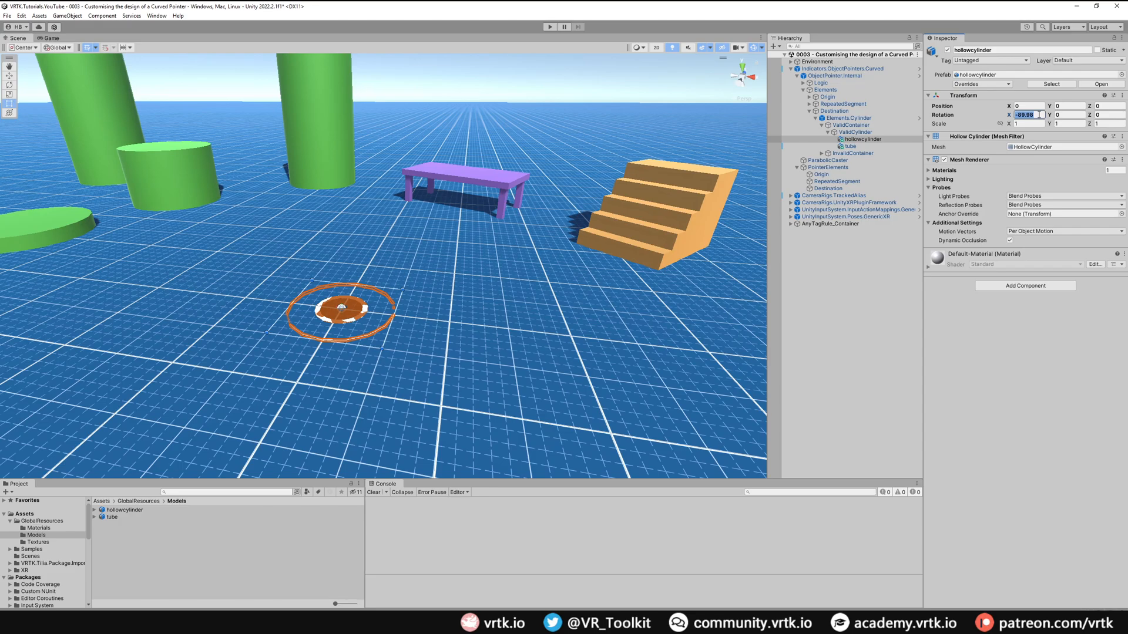
text(90)
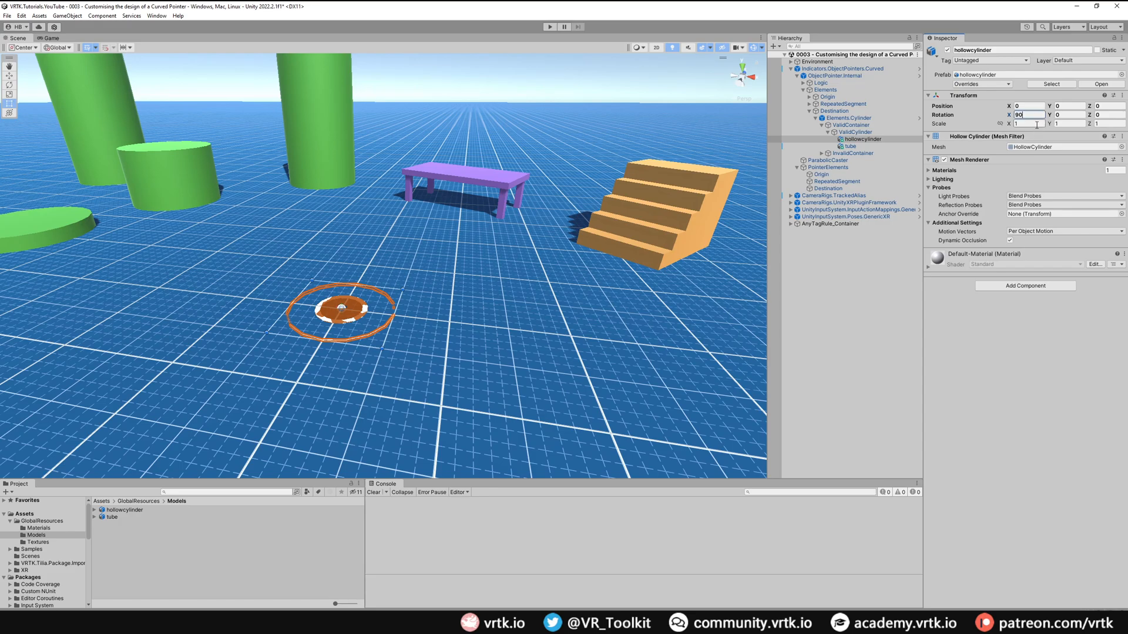
text(100)
click(1030, 124)
text(0.5)
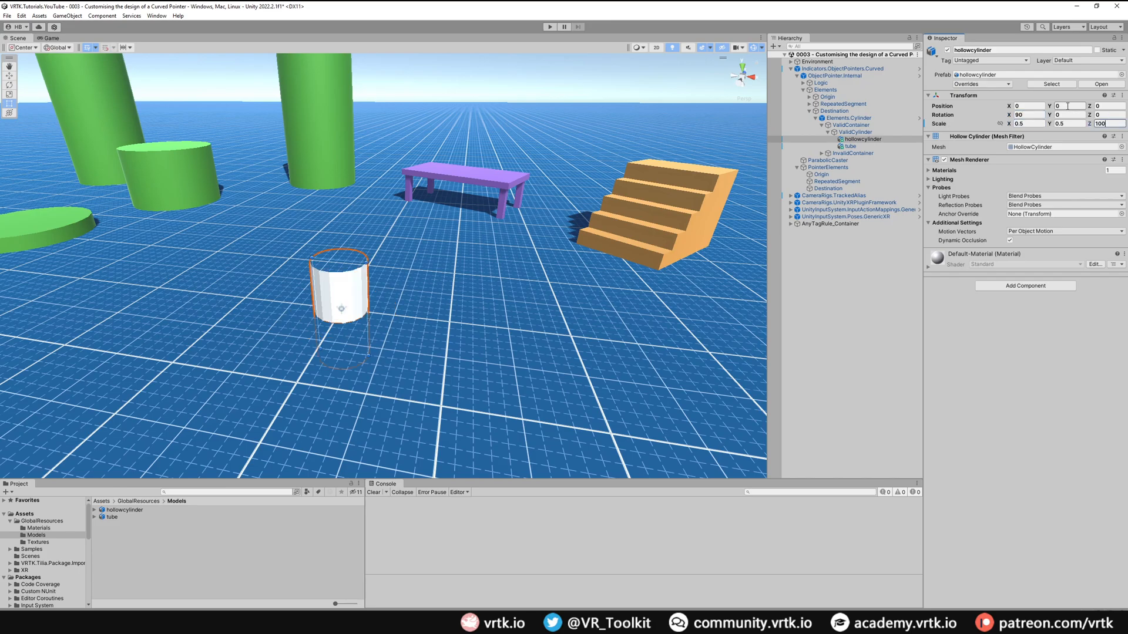
text(100)
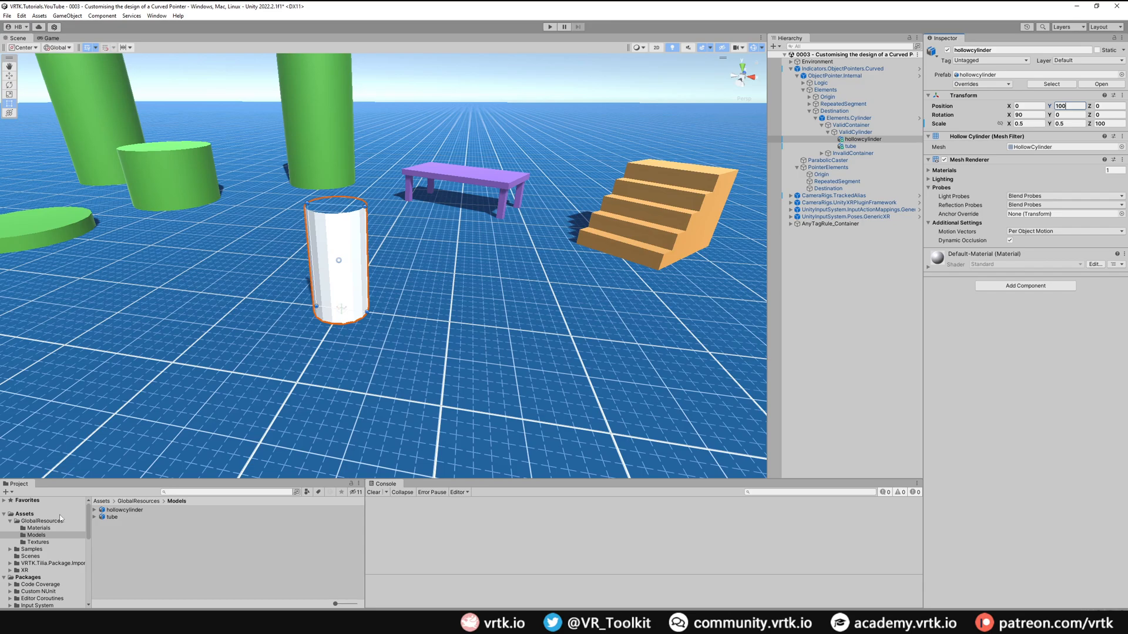
click(39, 528)
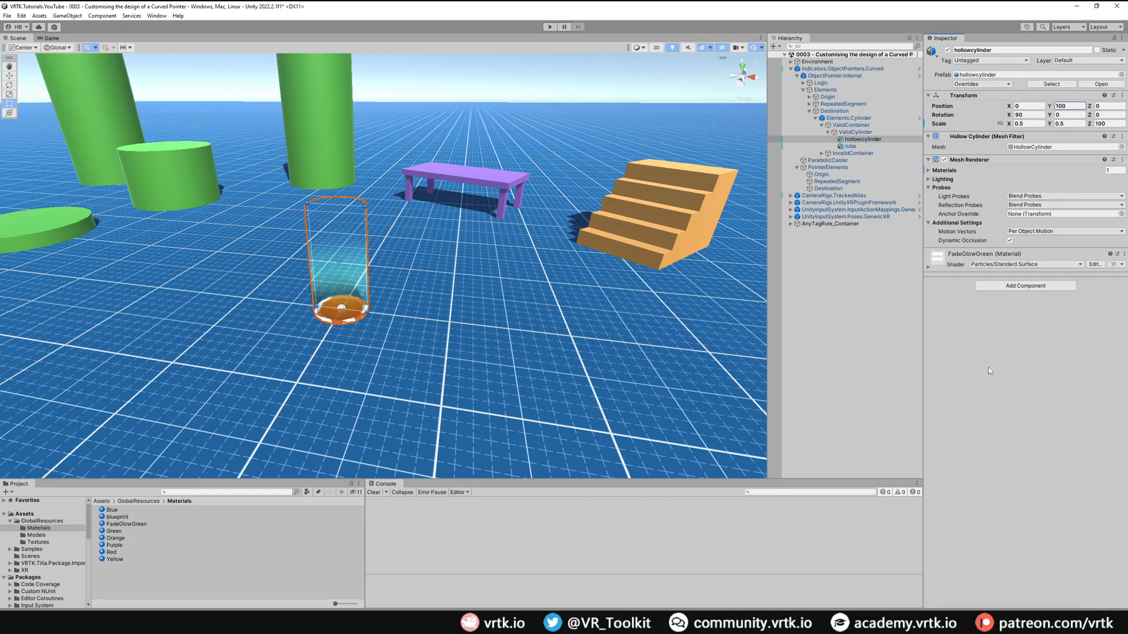
Give the tube model the Green material.
click(849, 146)
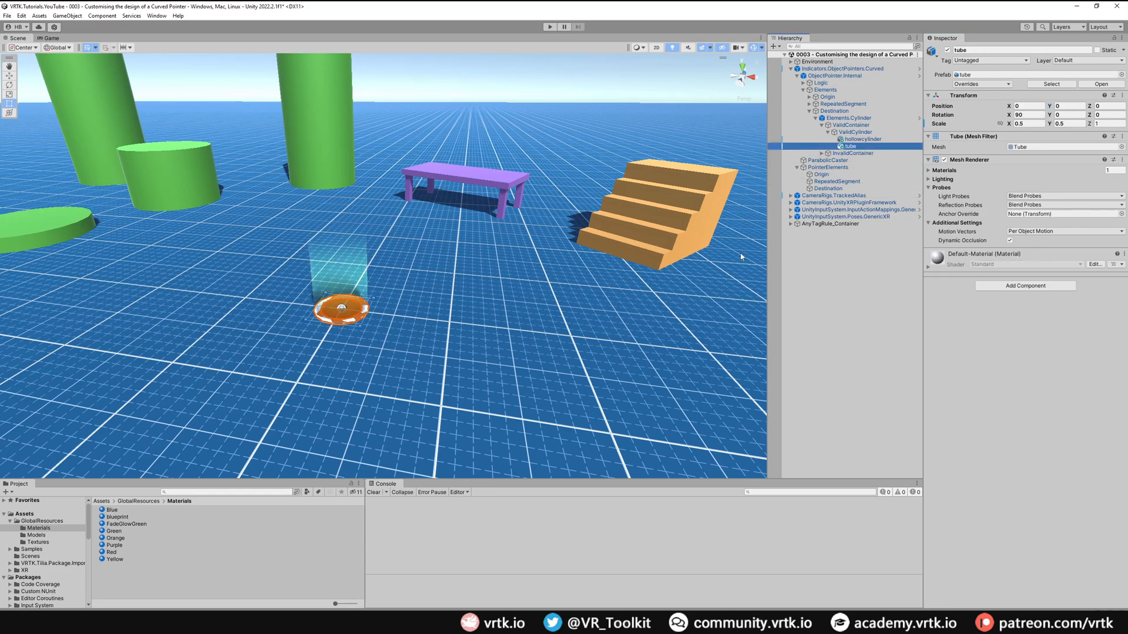
click(111, 546)
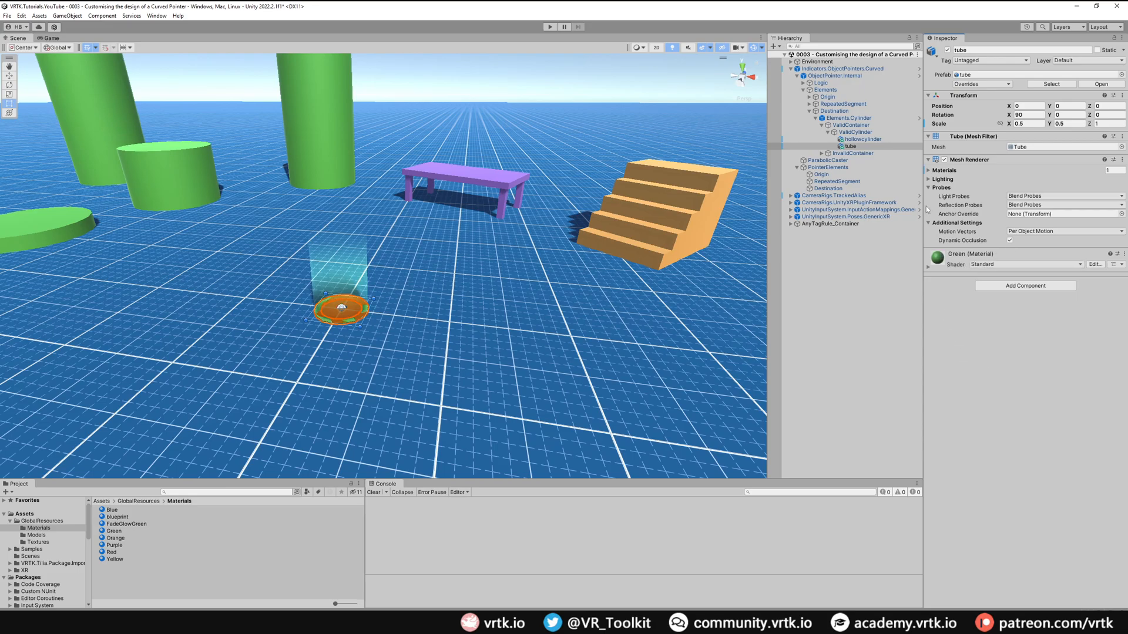
click(850, 132)
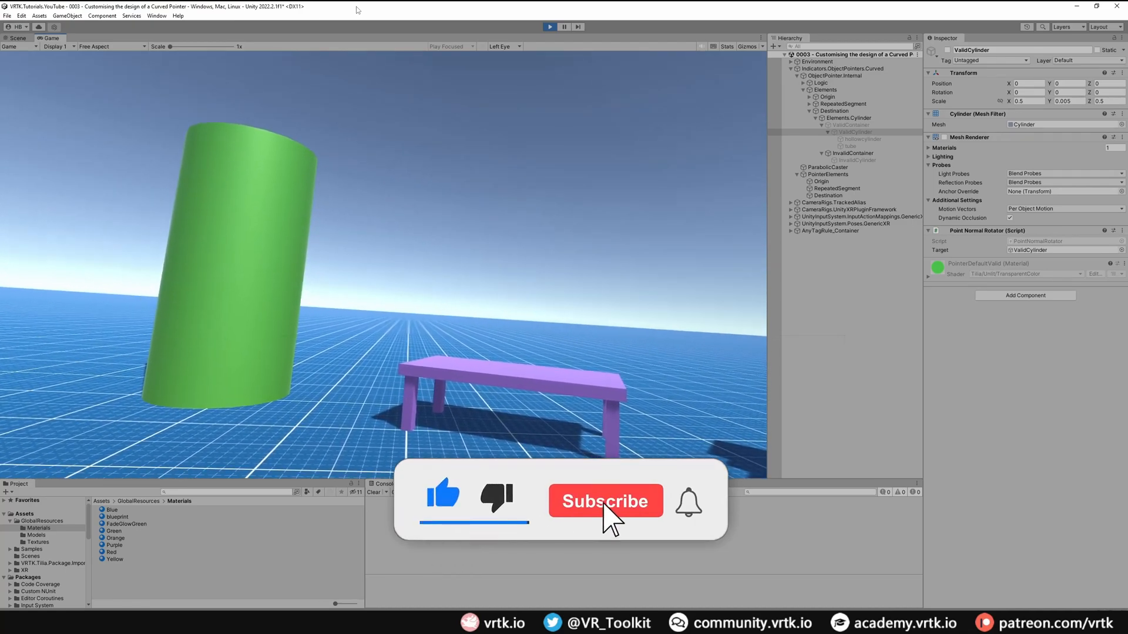
Test the restyled curved pointer in the Game view during play mode.
click(606, 501)
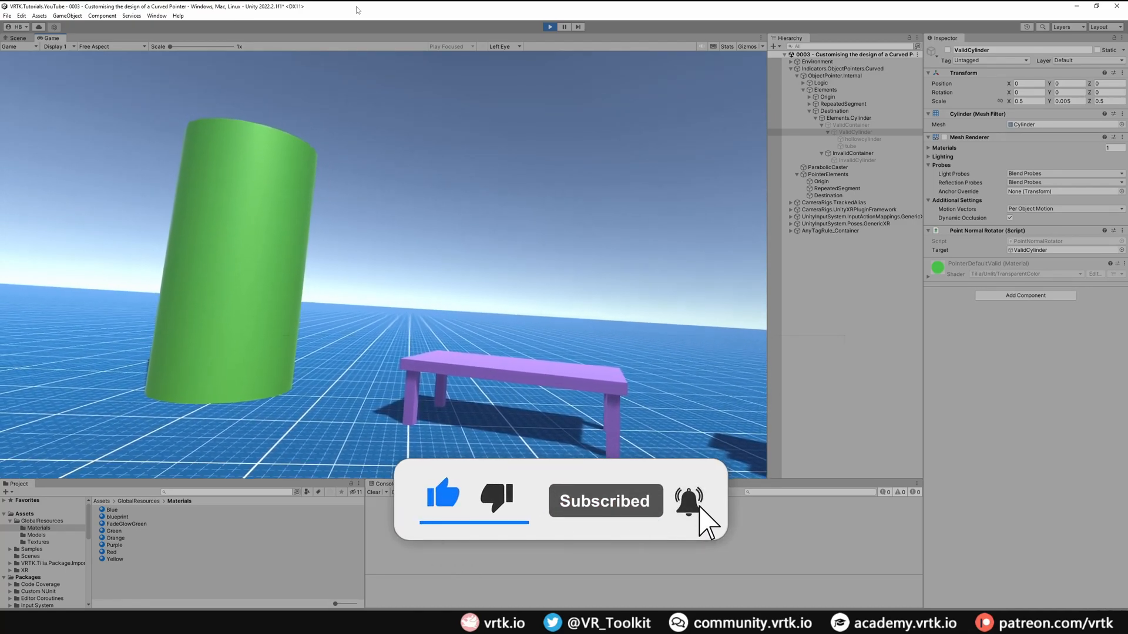